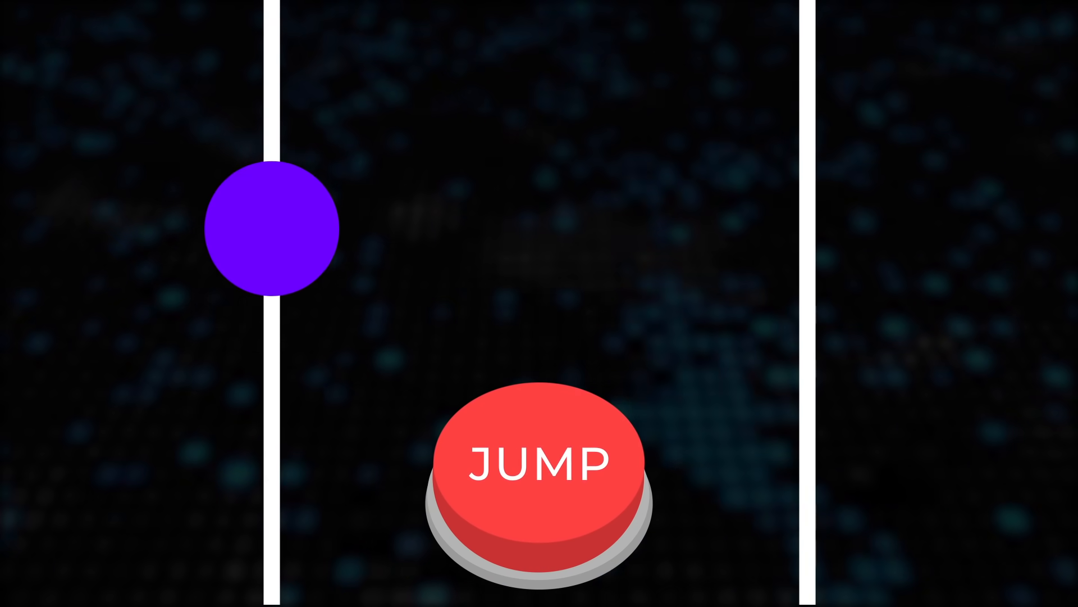
Advance the animation past the JUMP scene to the grey two-panel scene with drifting fragments.
left_click(538, 462)
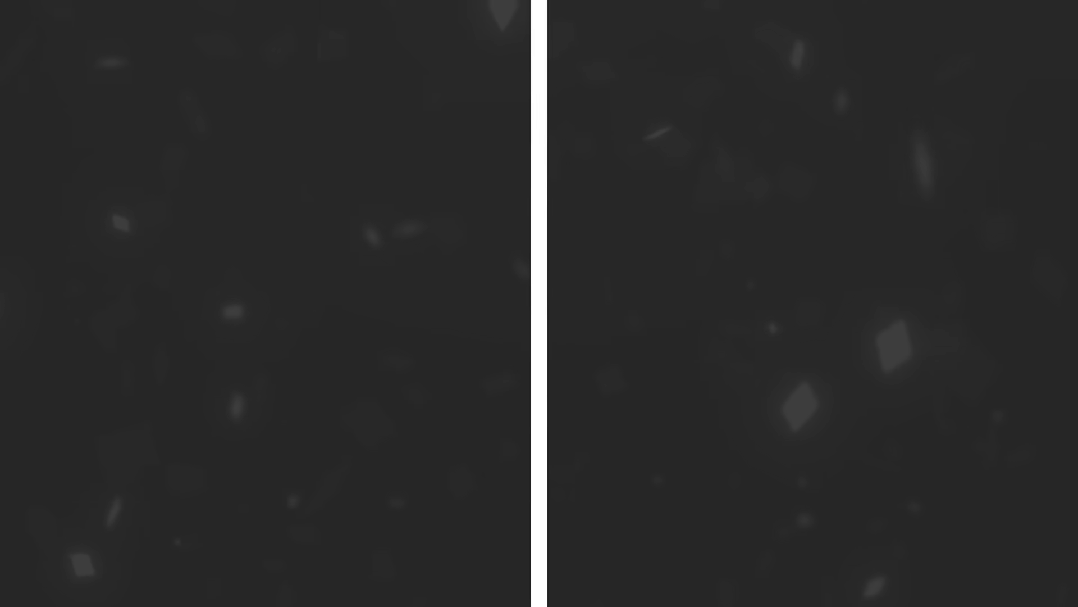